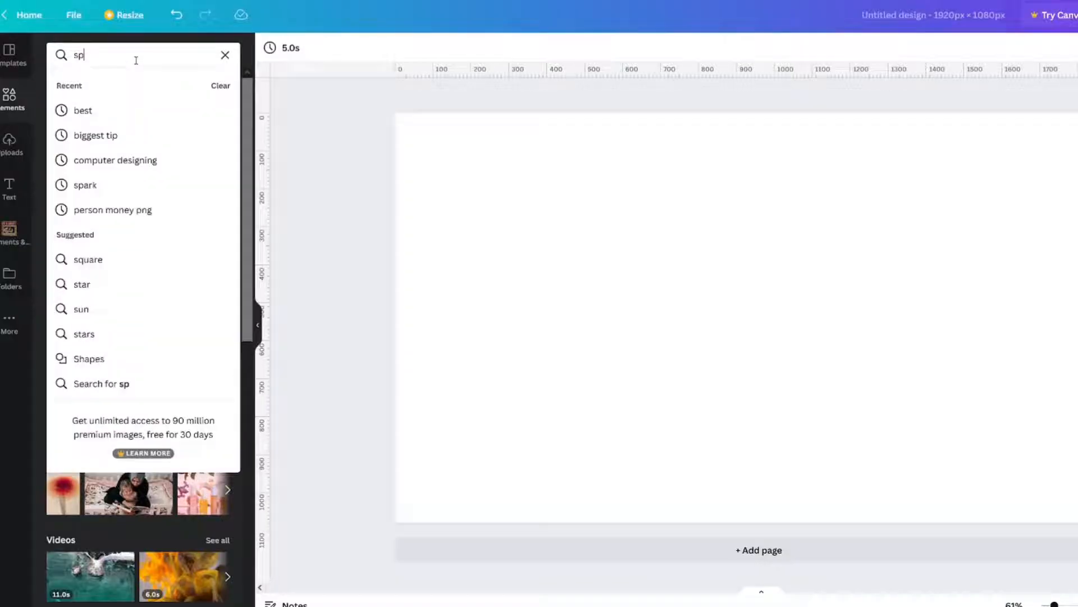
Search elements for 'sparkle' and filter the results to Animated only
text(sparkle)
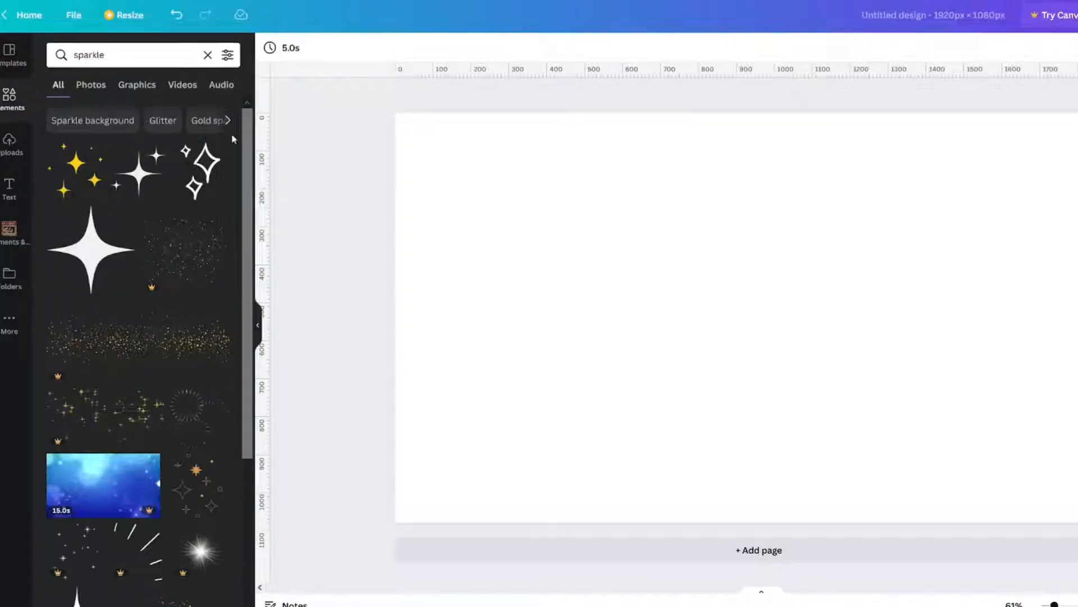
click(229, 55)
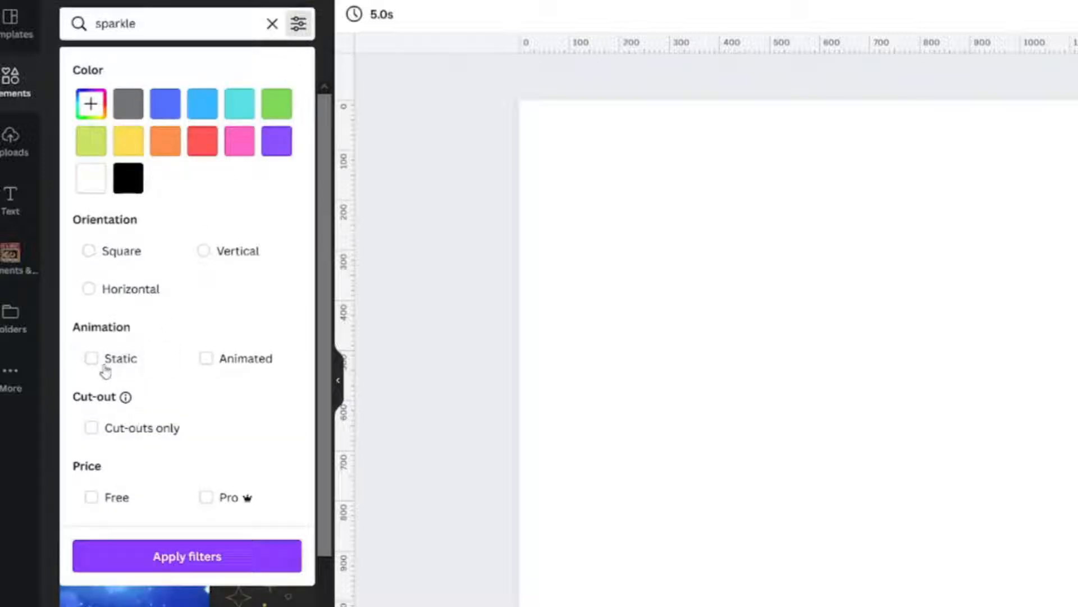
click(91, 497)
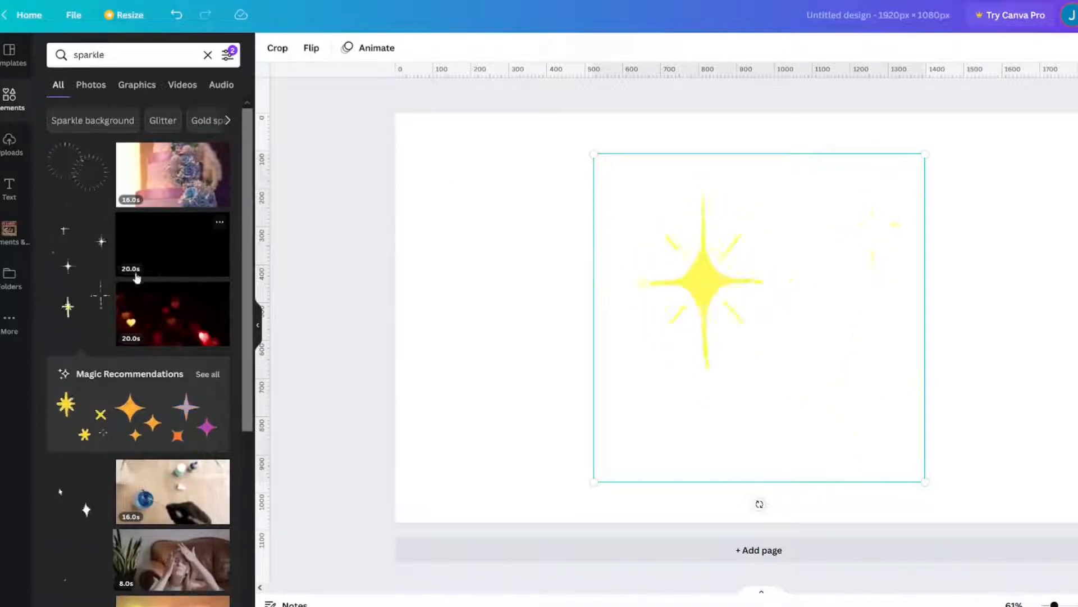
Check the sparkles 08 sticker's details and add it to a folder
click(100, 292)
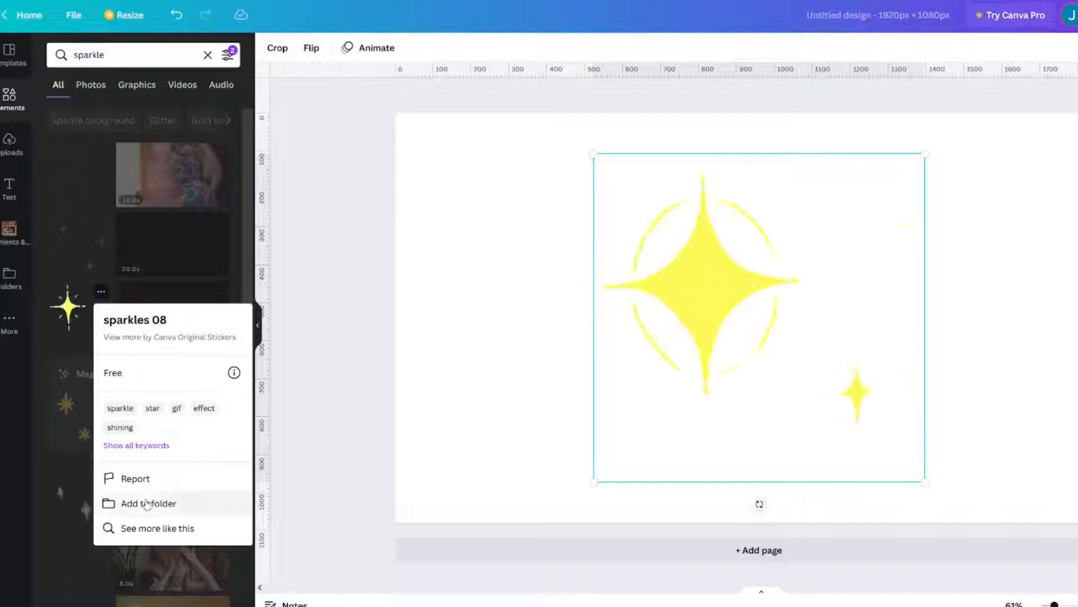
click(148, 503)
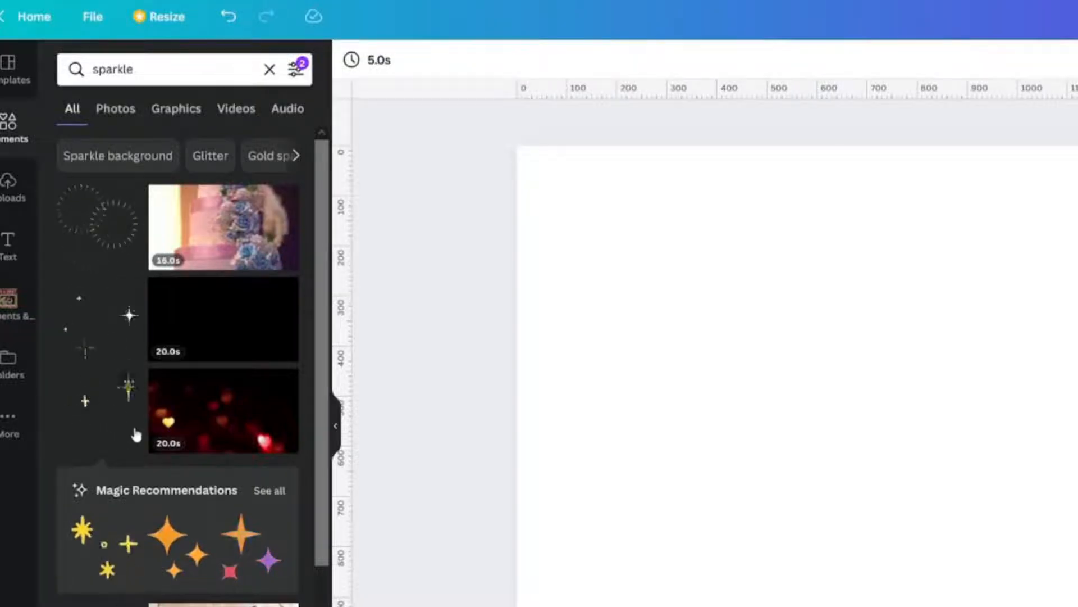
Browse the Folders list and the Your Designs folder, then return to Elements
scroll(down, 3)
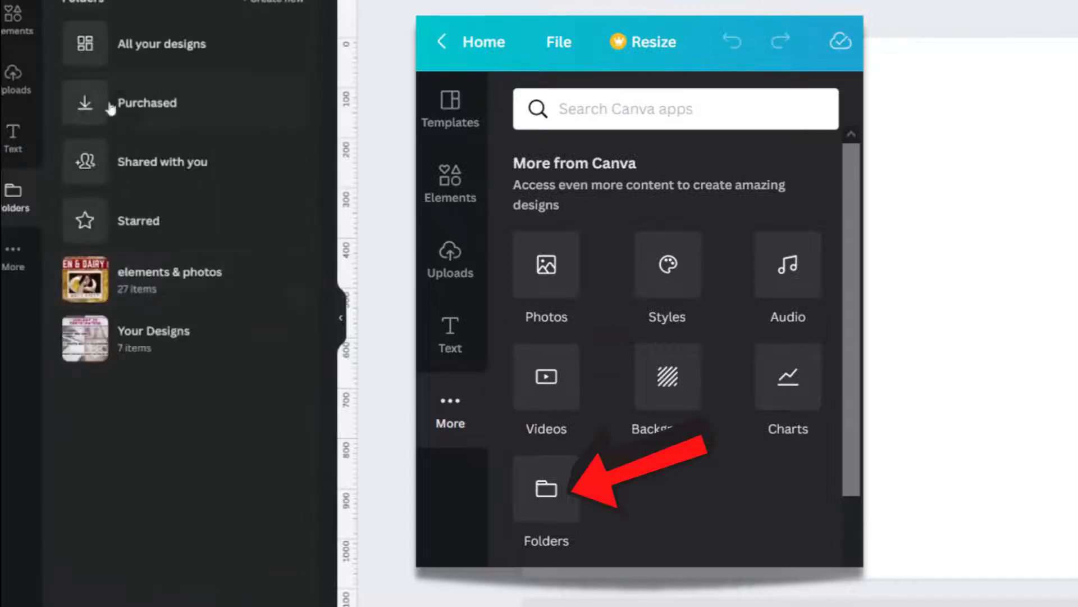
click(546, 495)
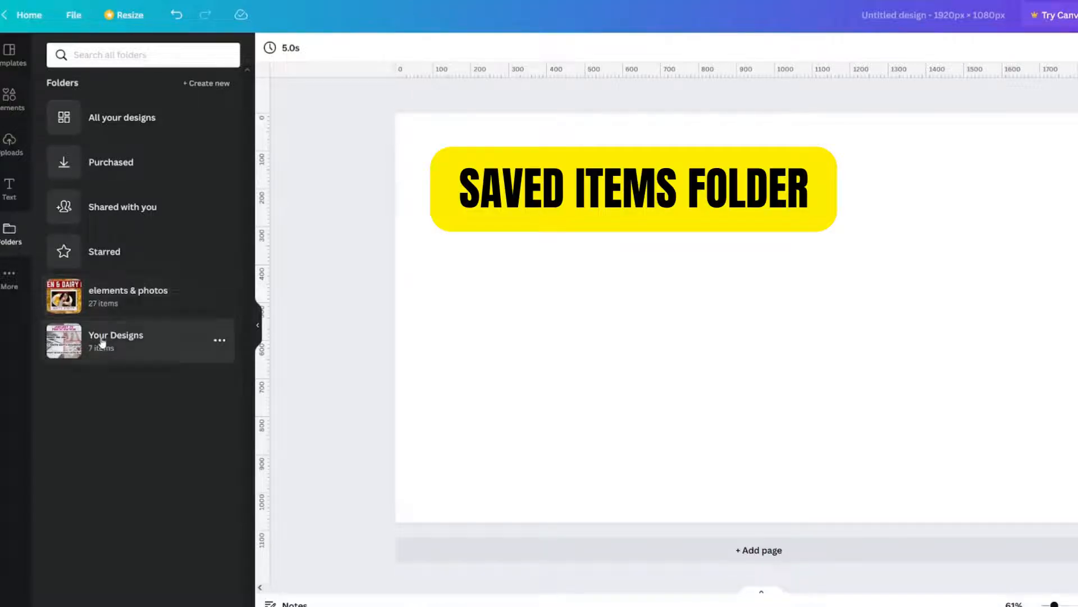
click(116, 340)
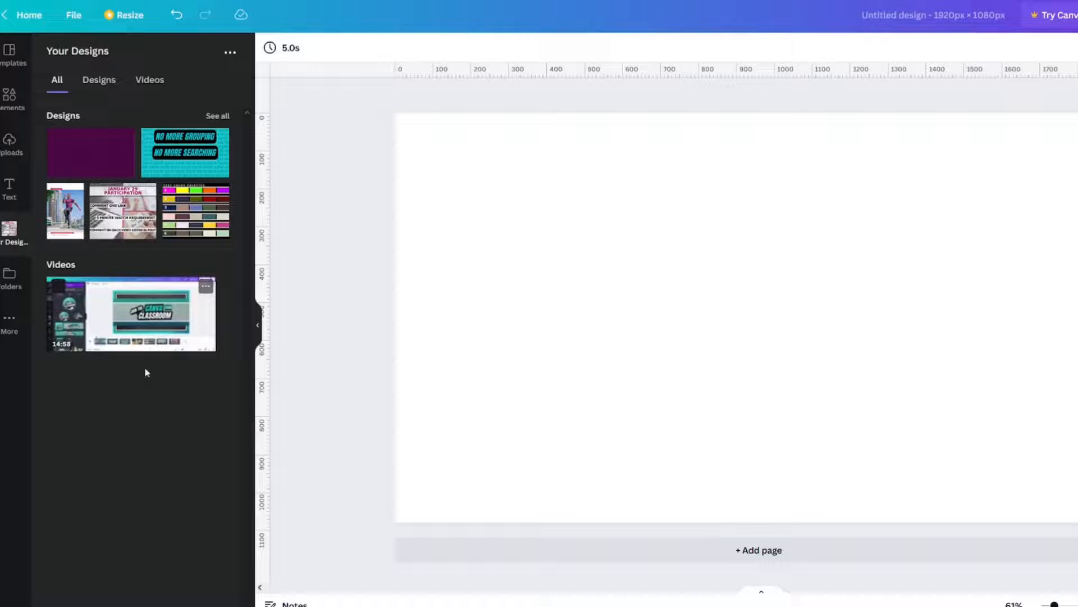
click(10, 96)
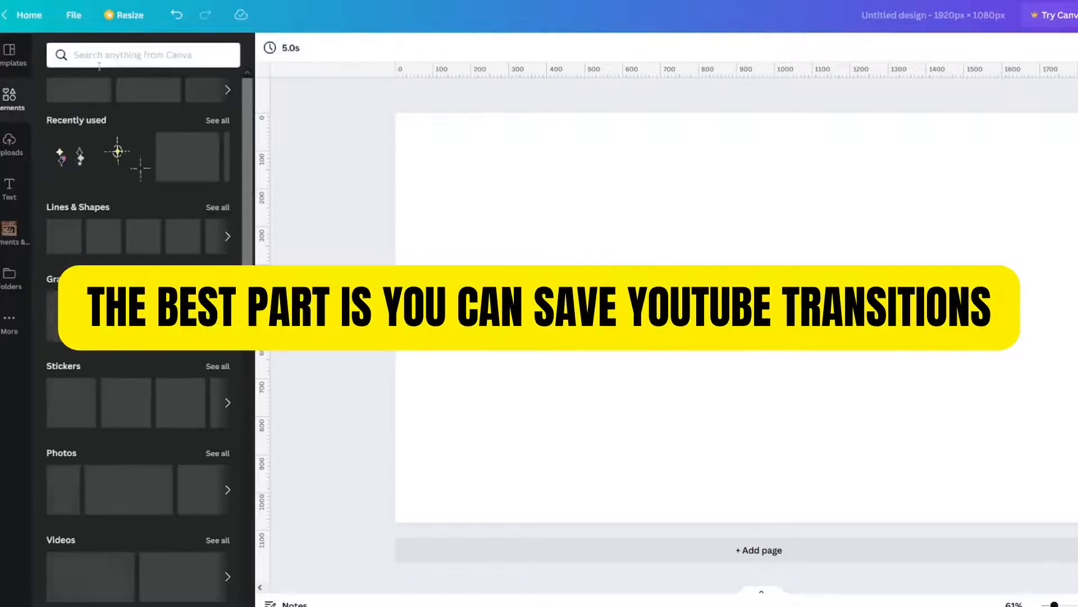
Search 'transition' videos, filter to Free, and add the Abstract animation clip to a folder
text(transition)
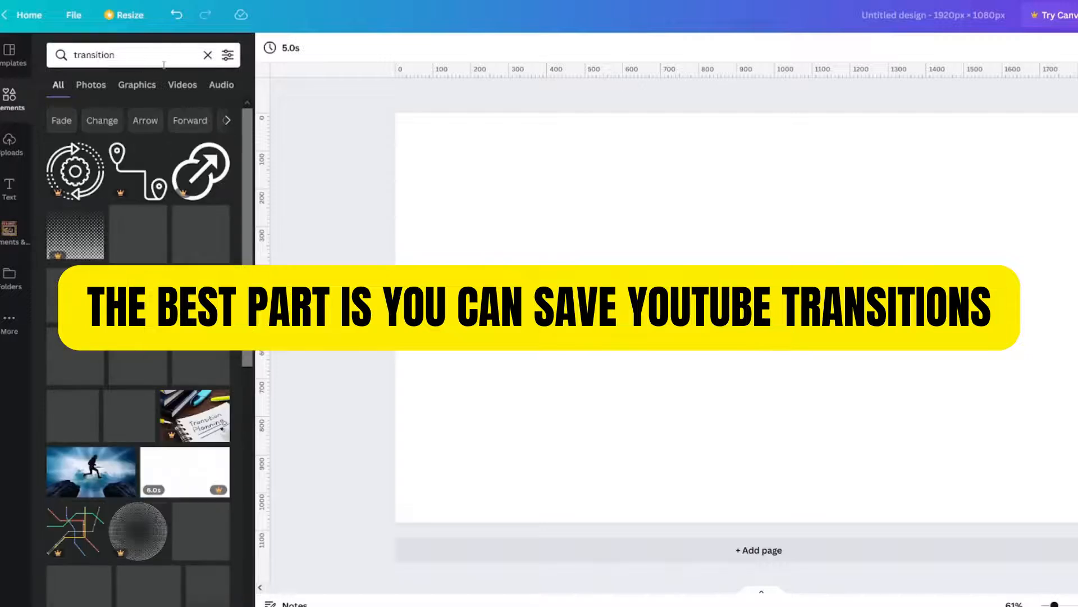
click(182, 85)
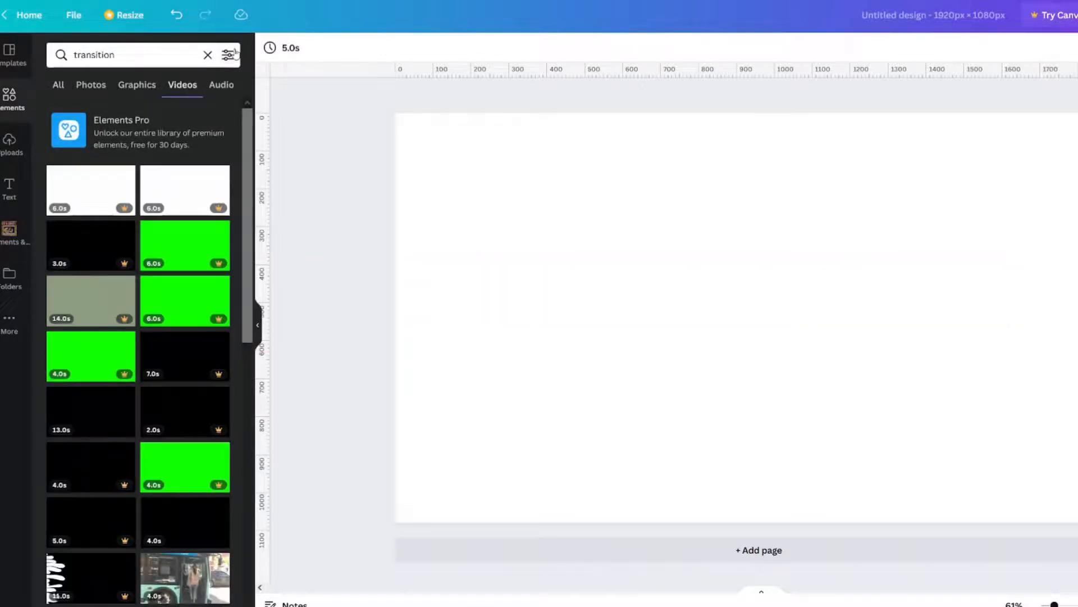
click(227, 55)
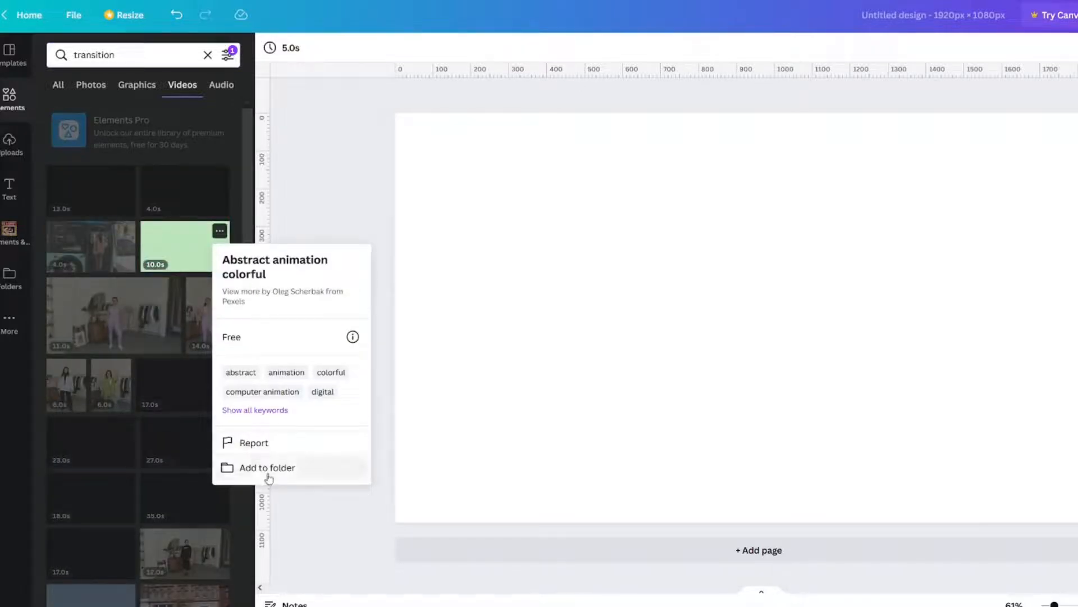
click(267, 467)
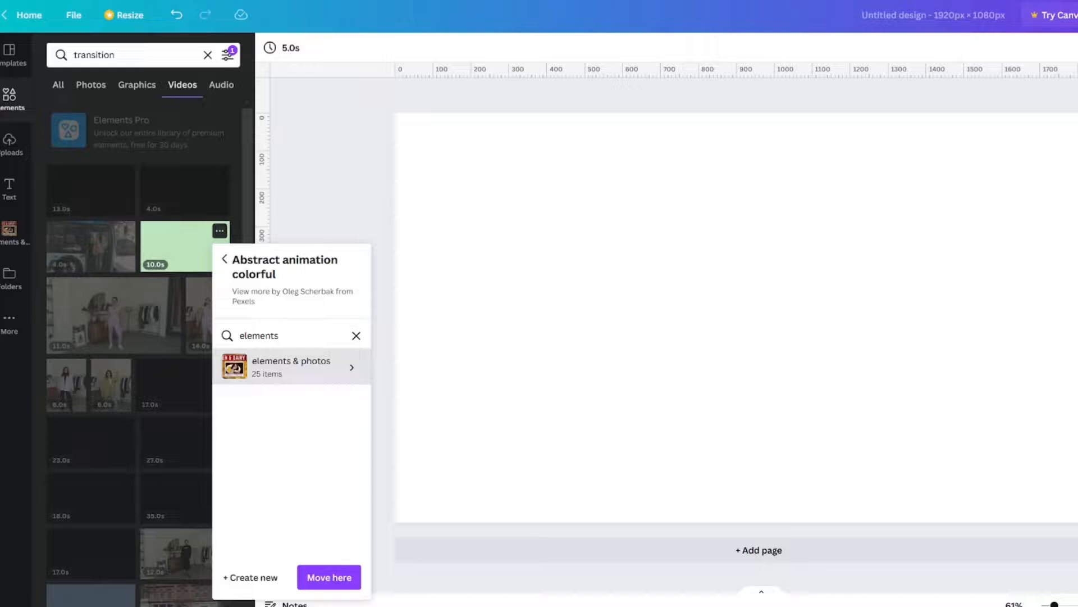